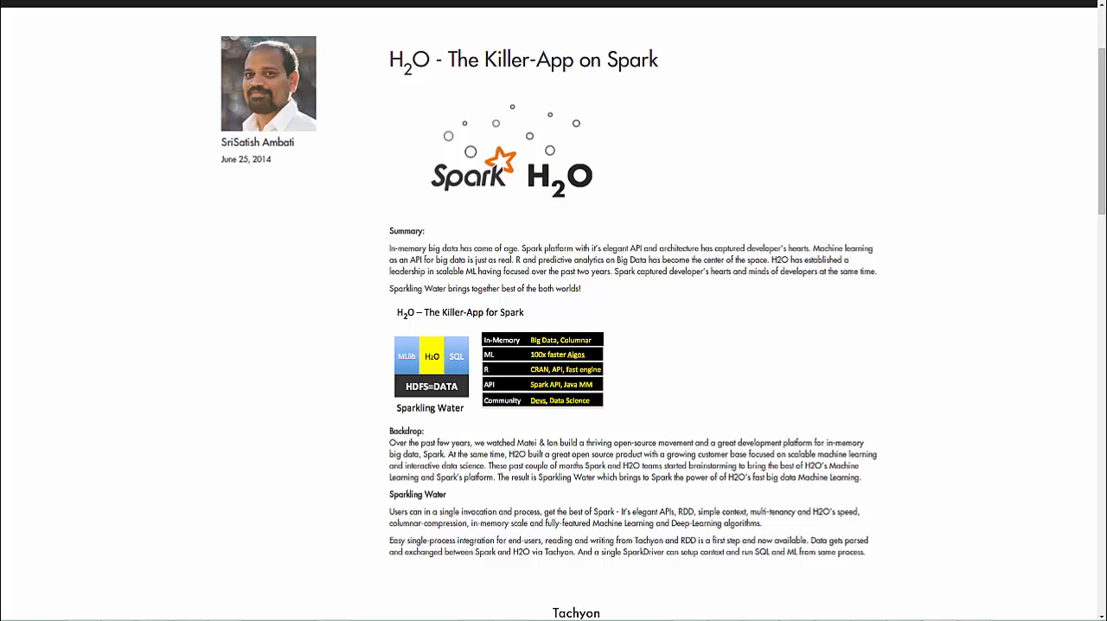
Download demo.zip from the sparkling-h2o S3 bucket with wget and start the unzip command
{"action": "key", "text": "f11"}
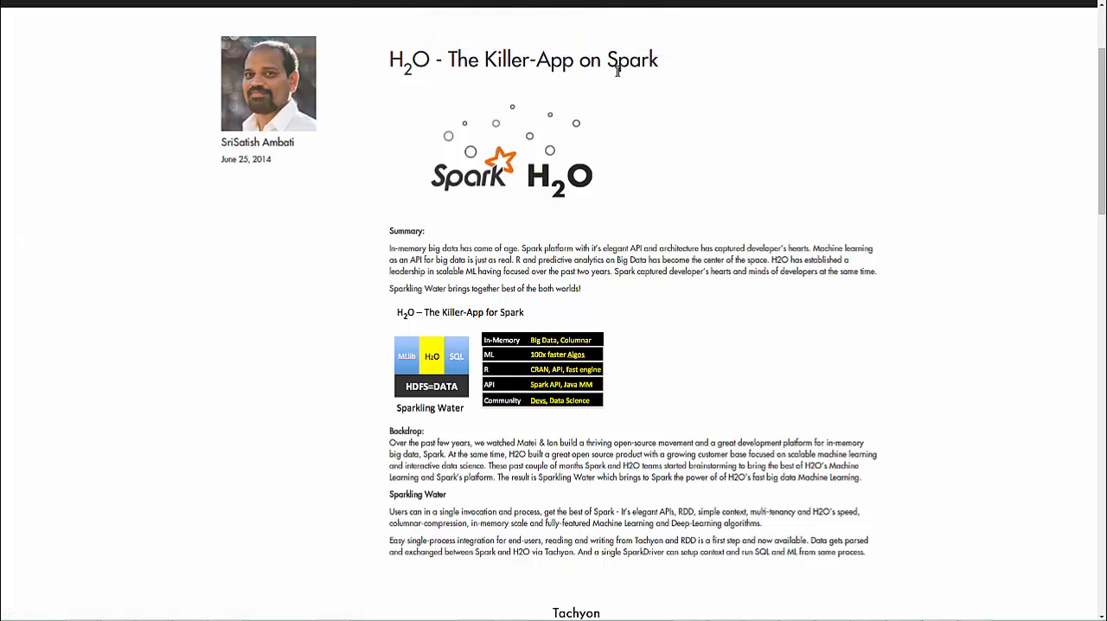
{"action": "mouse_move", "coordinate": [471, 192]}
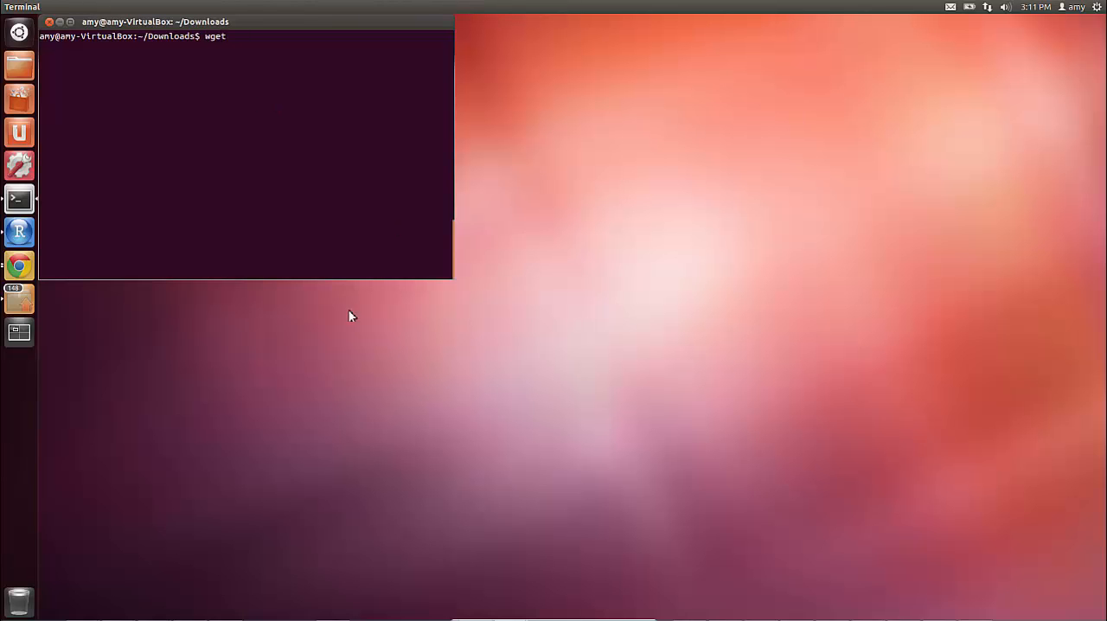
{"action": "type", "text": "https://s3-us-west-1.amazonaws.com/sparkling-h2o/demo.zip"}
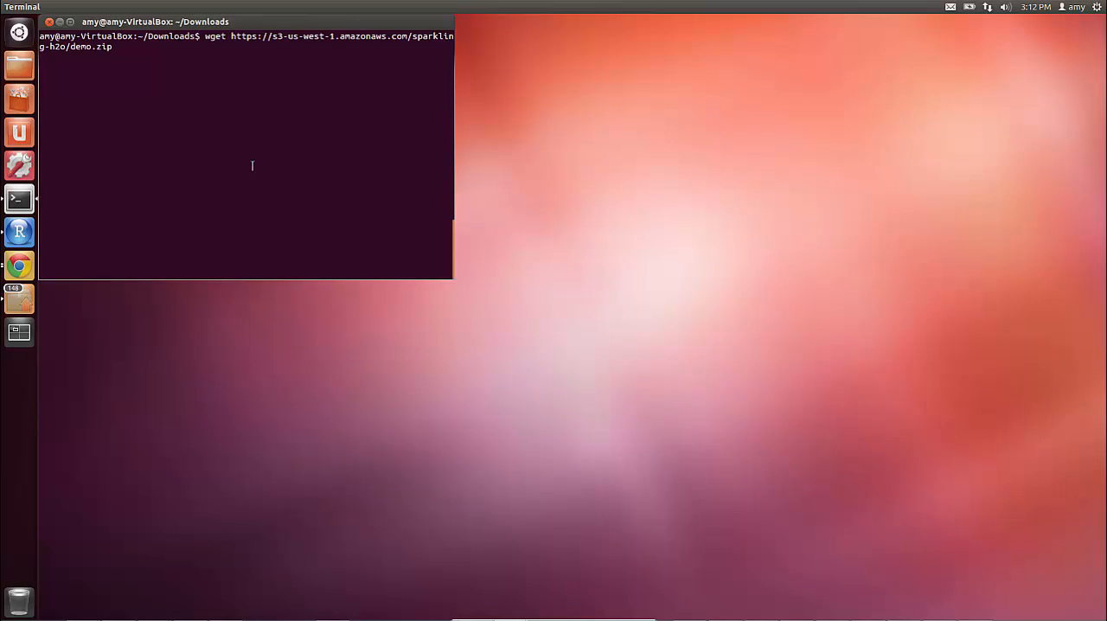
{"action": "key", "text": "Return"}
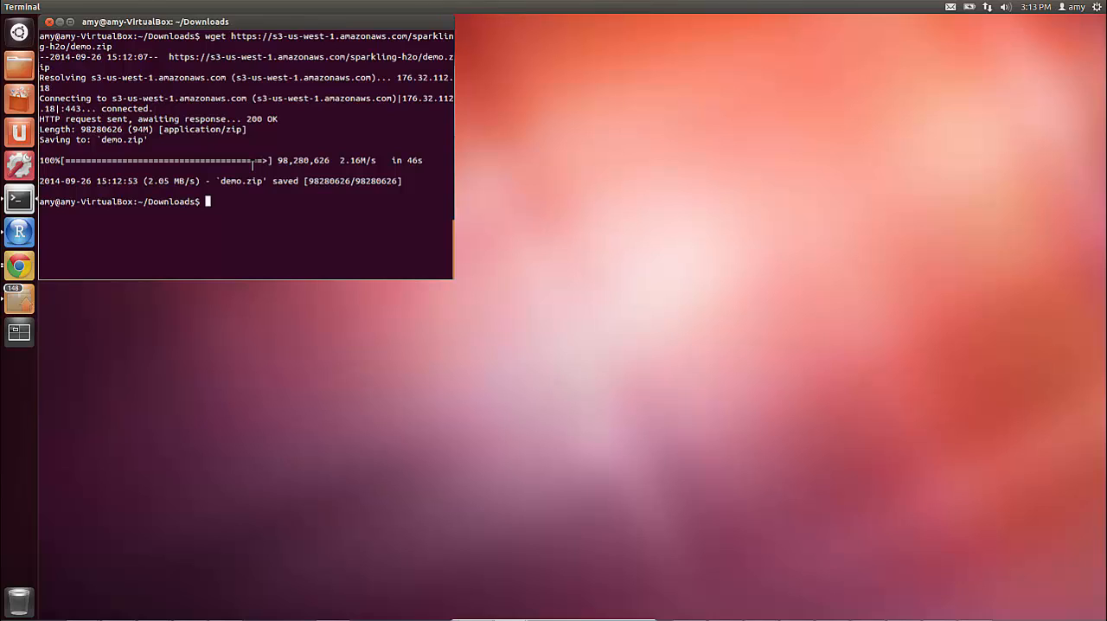
{"action": "type", "text": "unzip"}
{"action": "type", "text": "cd De"}
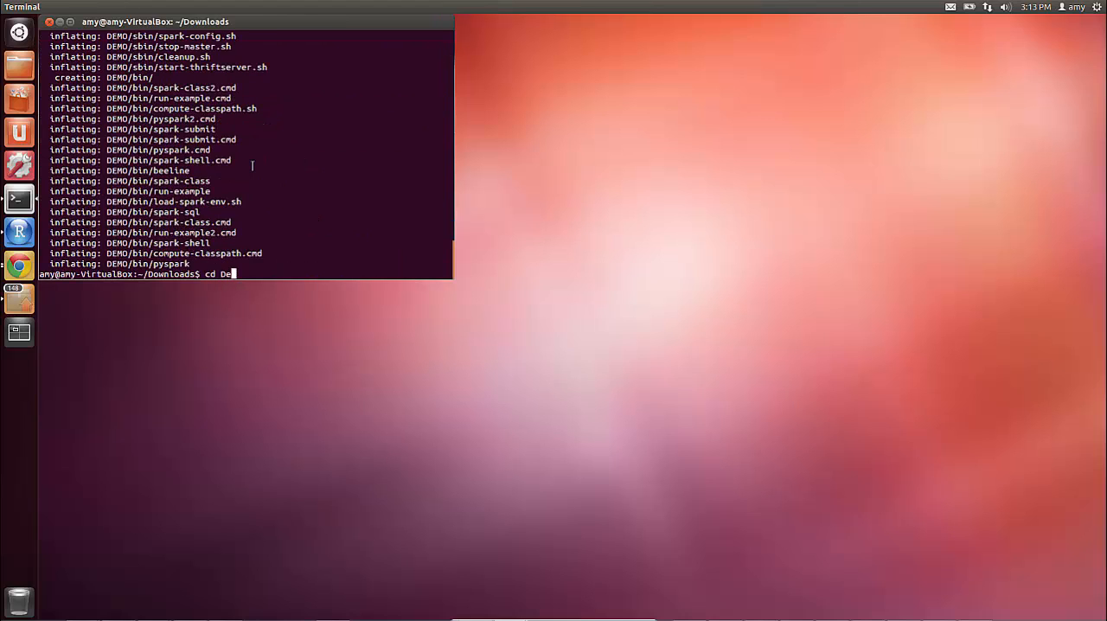
Move into DEMO/h2o-examples and launch ./run-example.sh, forming a 3-node H2O cloud
{"action": "key", "text": "Return"}
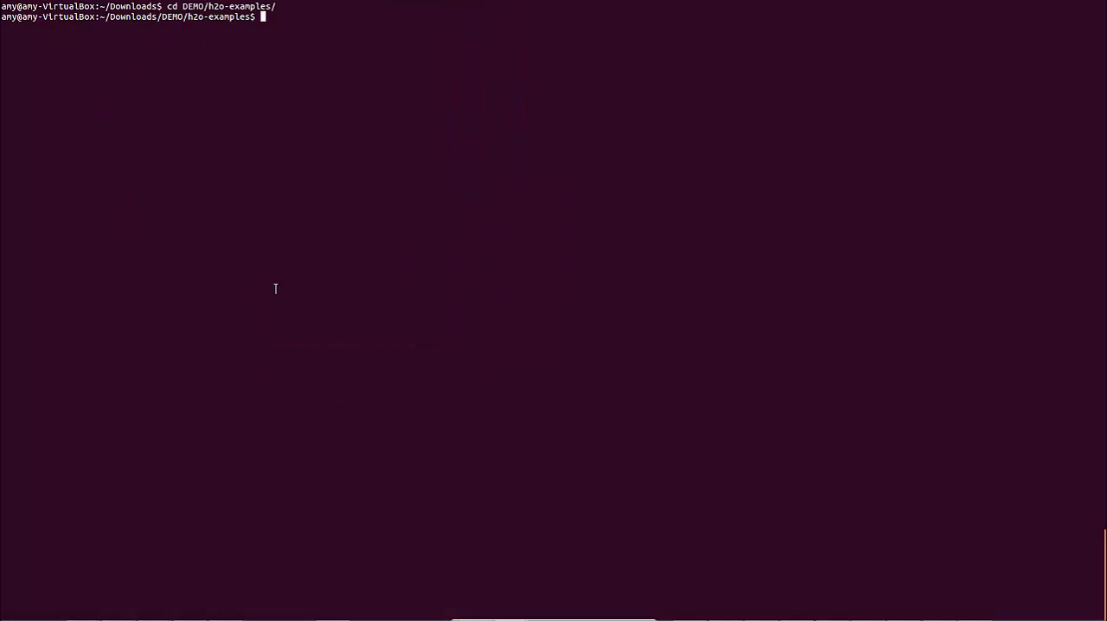
{"action": "type", "text": "."}
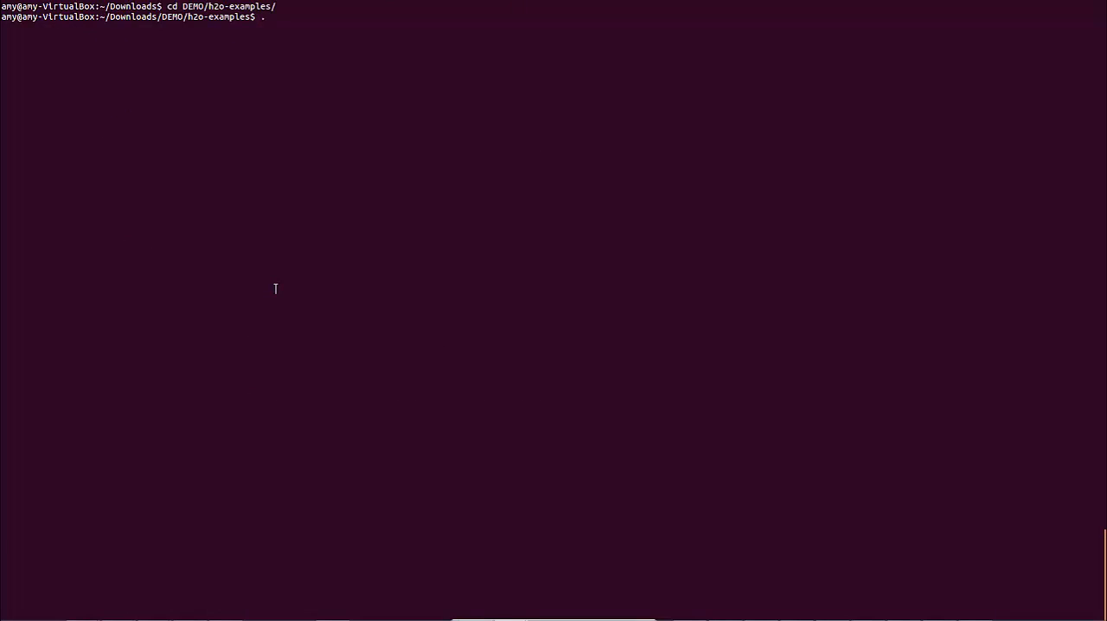
{"action": "key", "text": "Return"}
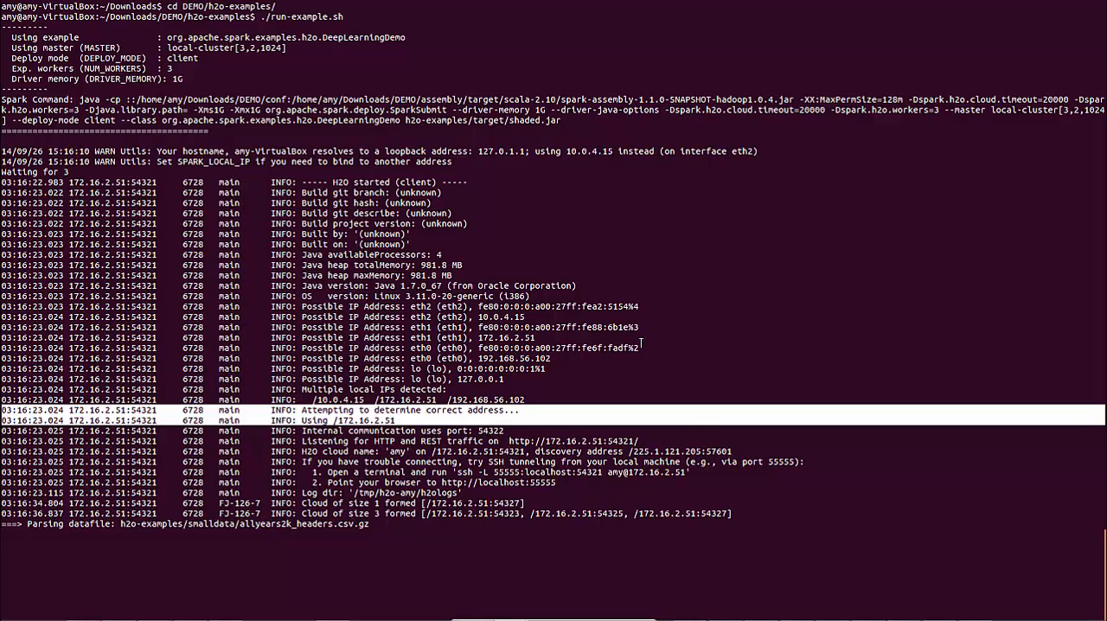
Interrupt the run, export SPARK_LOCAL_IP=172.16.2.51 and relaunch ./run-example.sh
{"action": "key", "text": "ctrl+c"}
{"action": "type", "text": "export"}
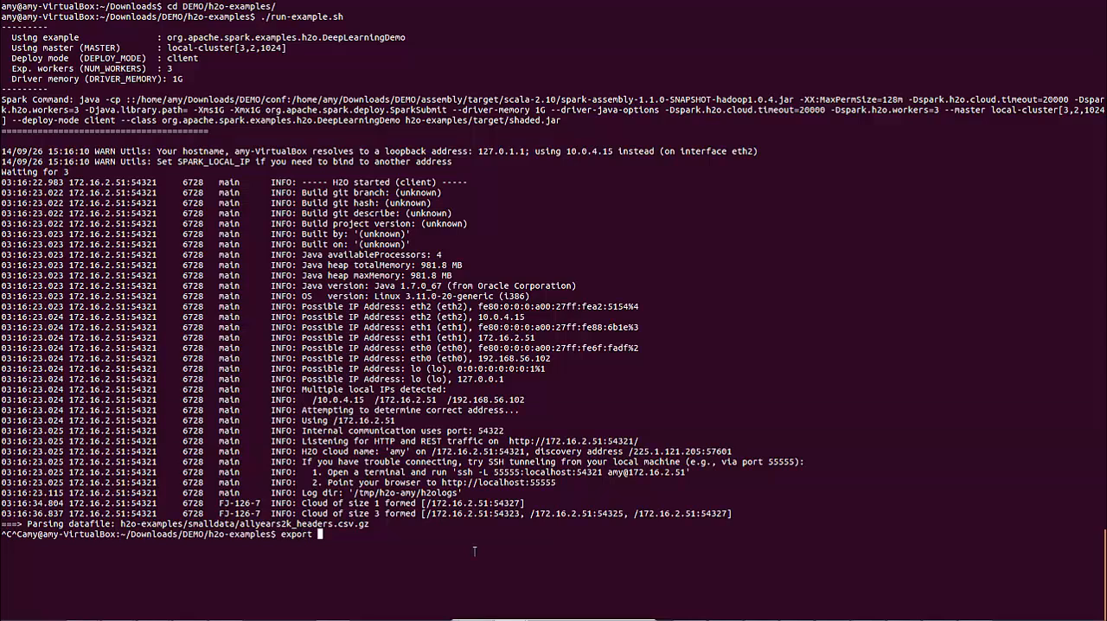
{"action": "type", "text": "SPARK_L"}
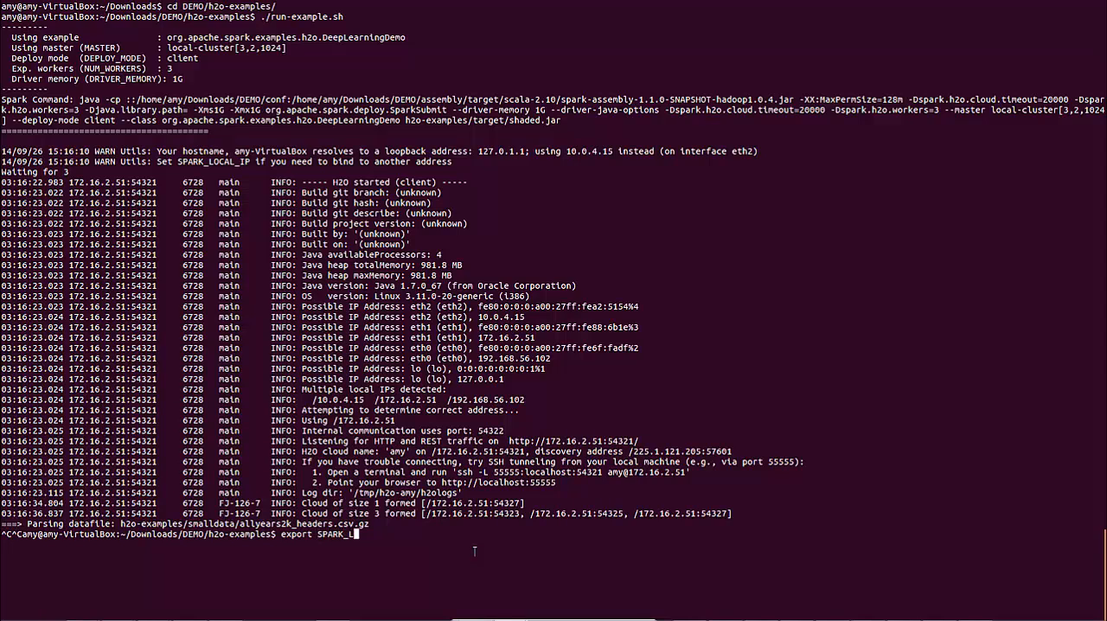
{"action": "type", "text": "OCAL_IP=172.16.2.51"}
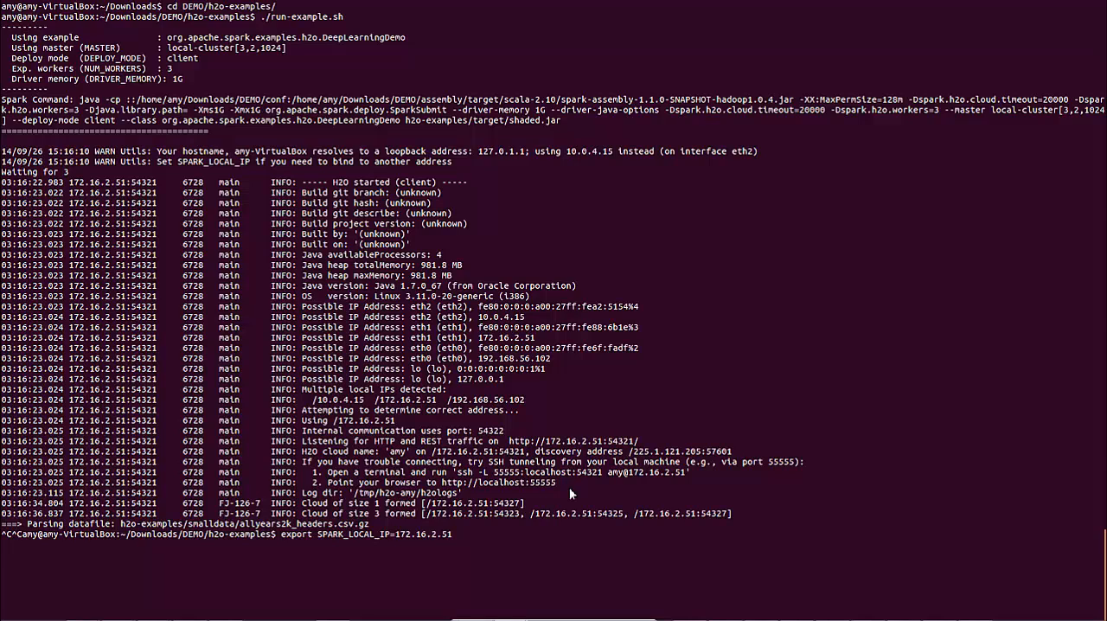
{"action": "key", "text": "Return"}
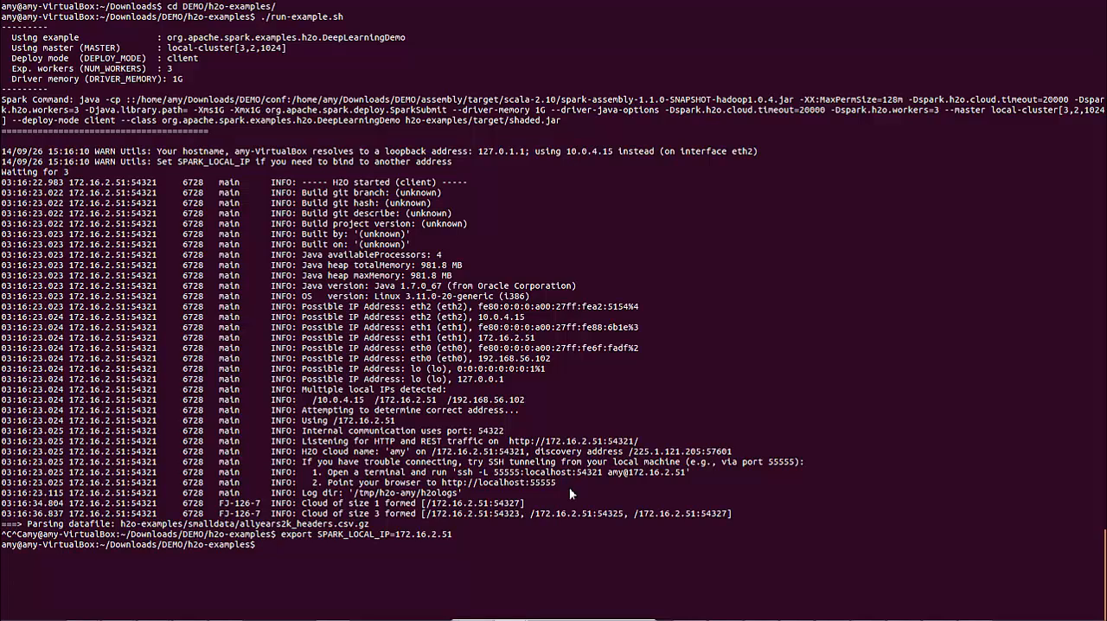
{"action": "type", "text": "./run-example.sh"}
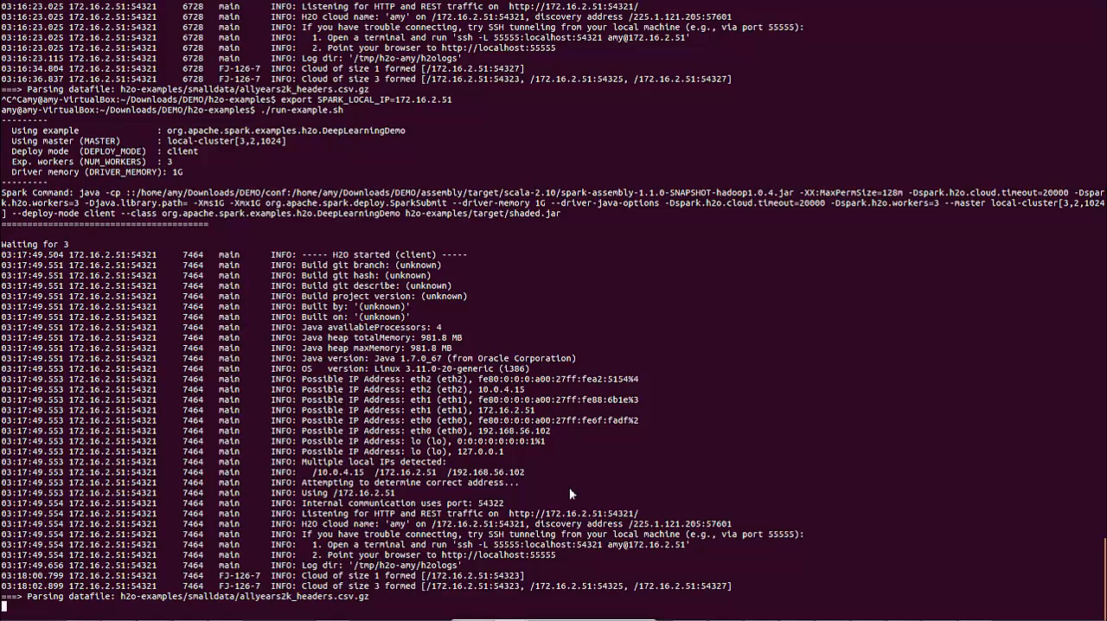
Scroll the DeepLearningDemo output through training to the printed model predictions
{"action": "scroll", "scroll_direction": "down", "scroll_amount": 3}
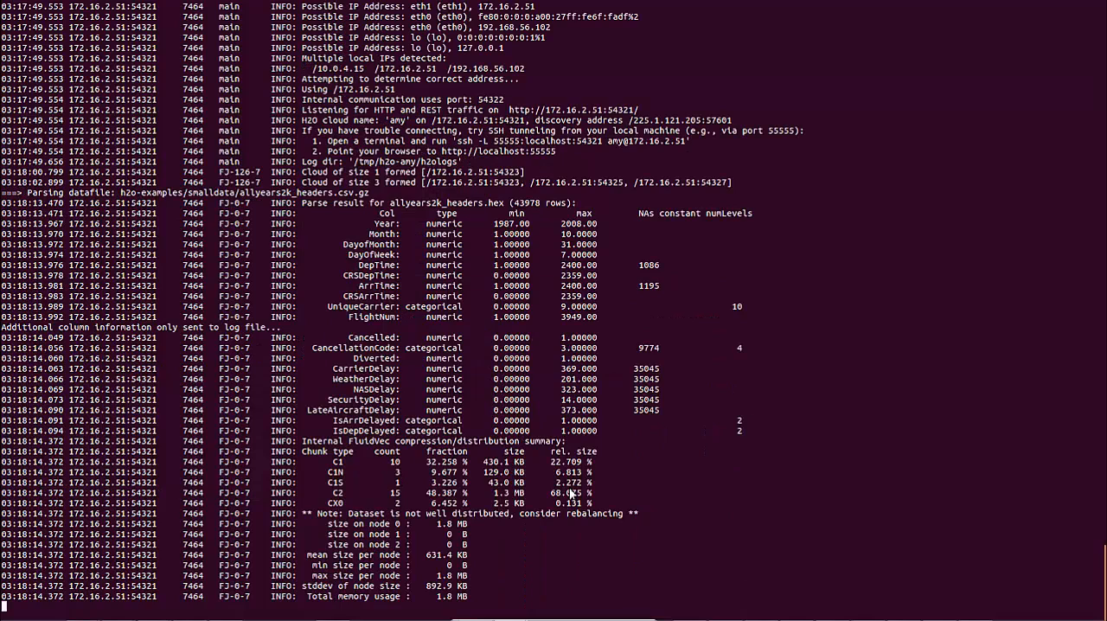
{"action": "scroll", "scroll_direction": "down", "scroll_amount": 3}
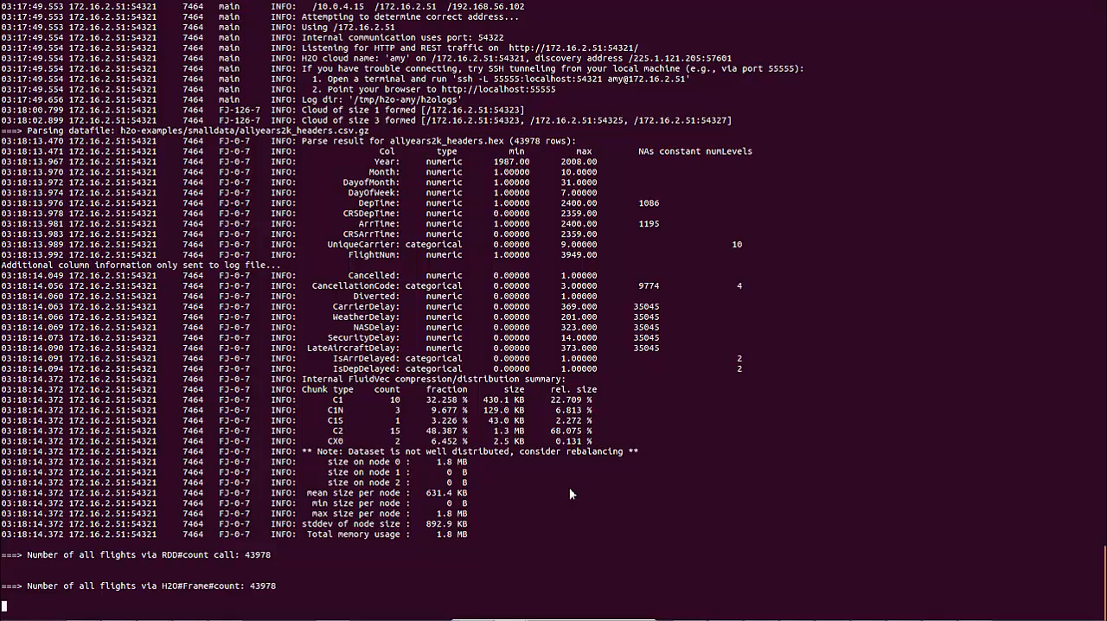
{"action": "scroll", "scroll_direction": "down", "scroll_amount": 3}
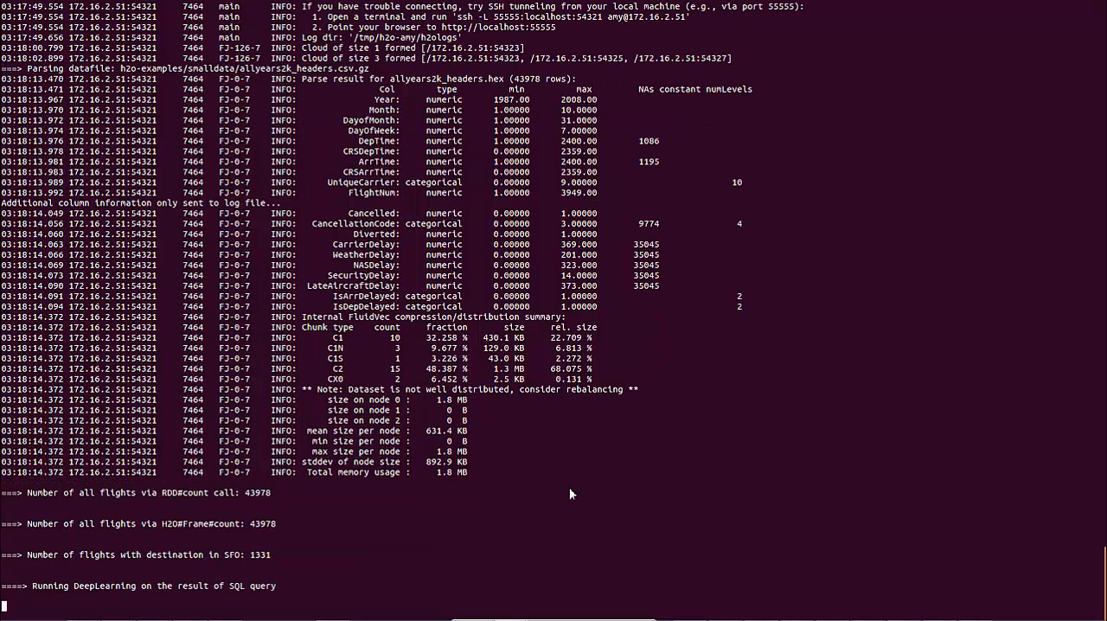
{"action": "scroll", "scroll_direction": "down", "scroll_amount": 3}
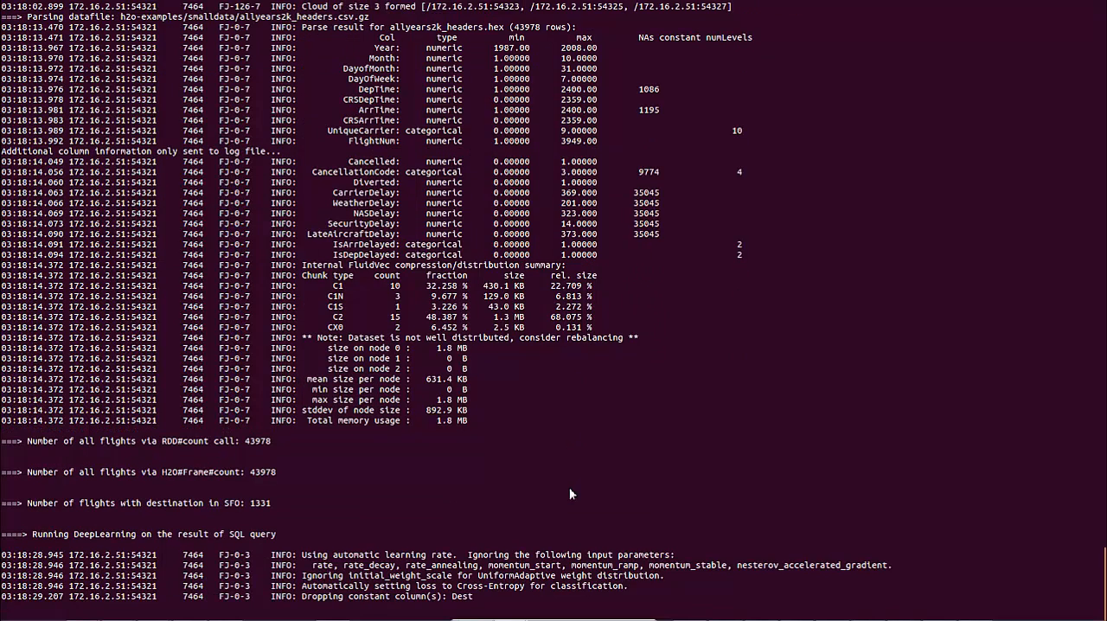
{"action": "scroll", "scroll_direction": "down", "scroll_amount": 3}
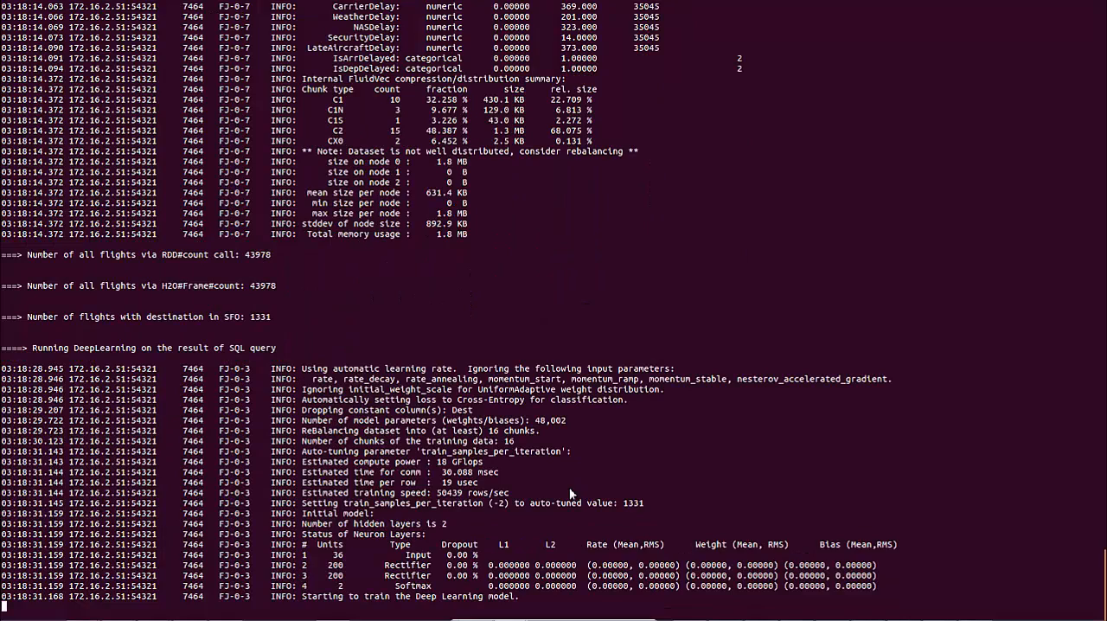
{"action": "scroll", "scroll_direction": "down", "scroll_amount": 3}
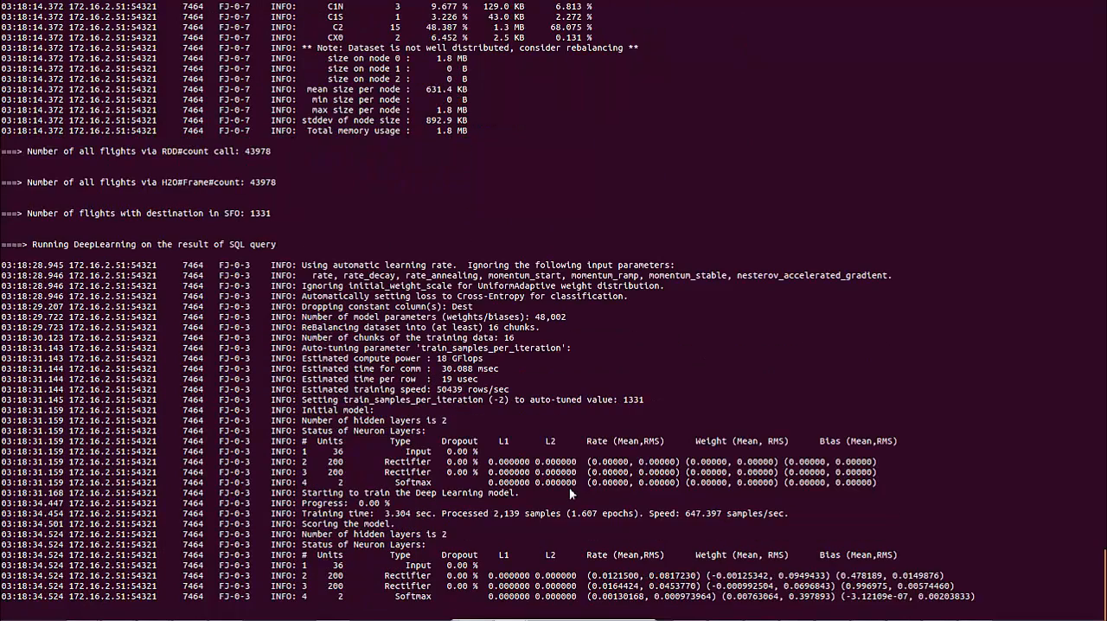
{"action": "scroll", "scroll_direction": "down", "scroll_amount": 3}
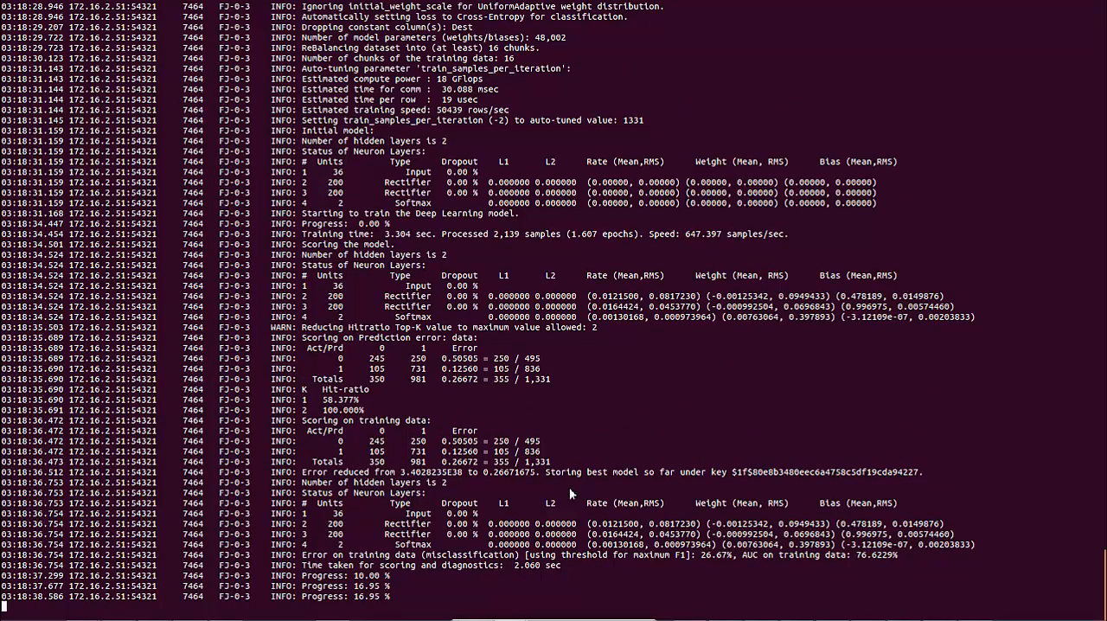
{"action": "scroll", "scroll_direction": "down", "scroll_amount": 3}
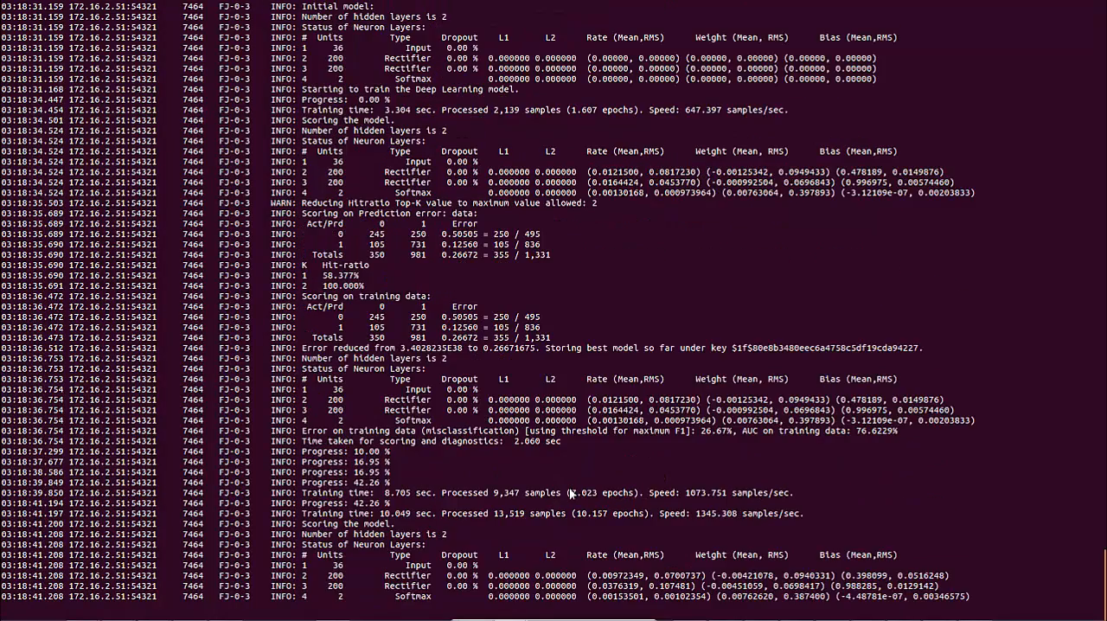
{"action": "scroll", "scroll_direction": "down", "scroll_amount": 3}
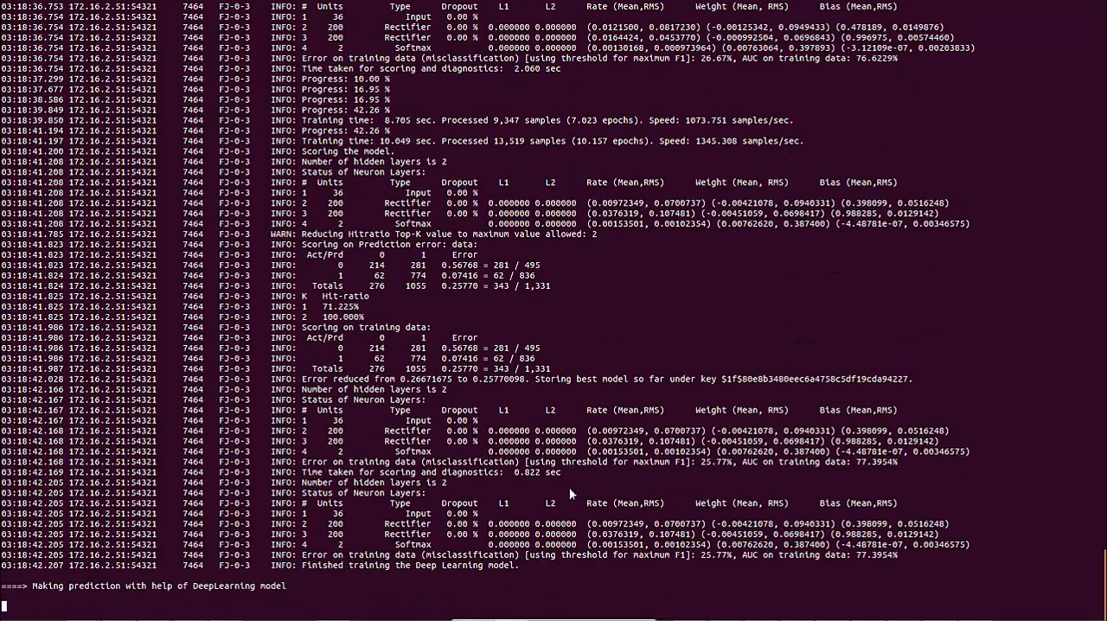
{"action": "scroll", "scroll_direction": "down", "scroll_amount": 3}
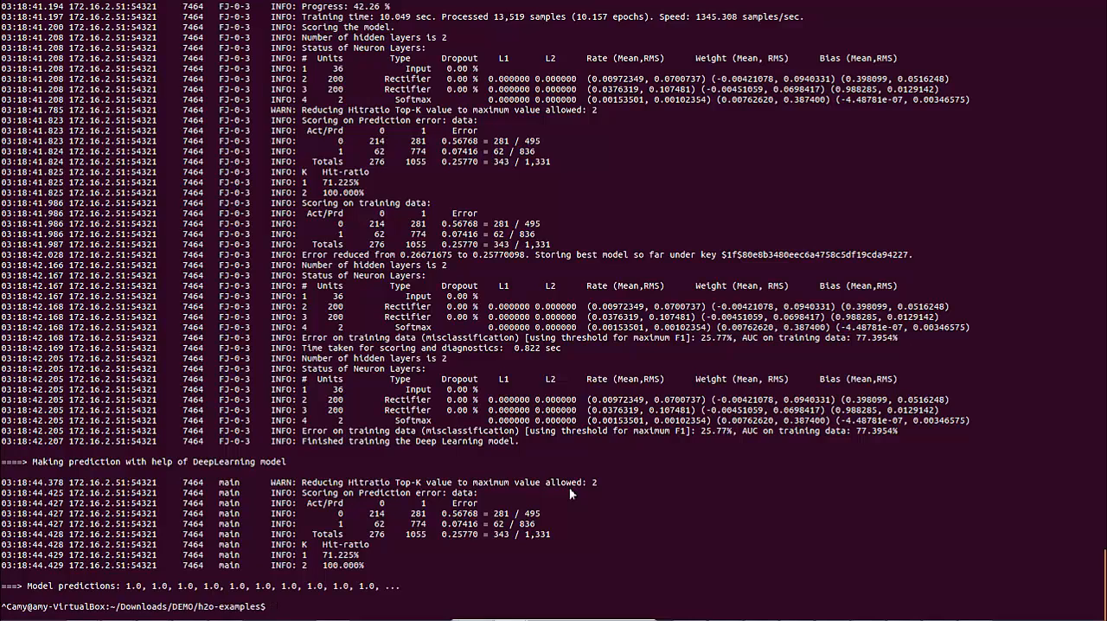
Kill the Java processes and start launch-spark-cloud.sh for one master and three workers
{"action": "type", "text": "pkill java"}
{"action": "type", "text": "cd sbin"}
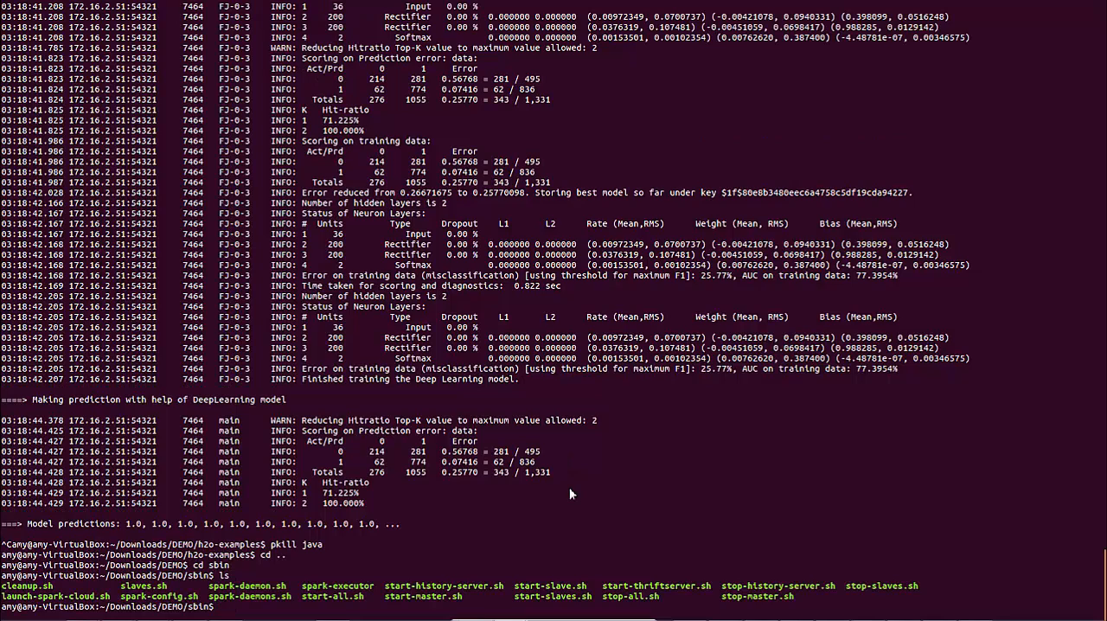
{"action": "type", "text": "./launch-spark-cloud.sh"}
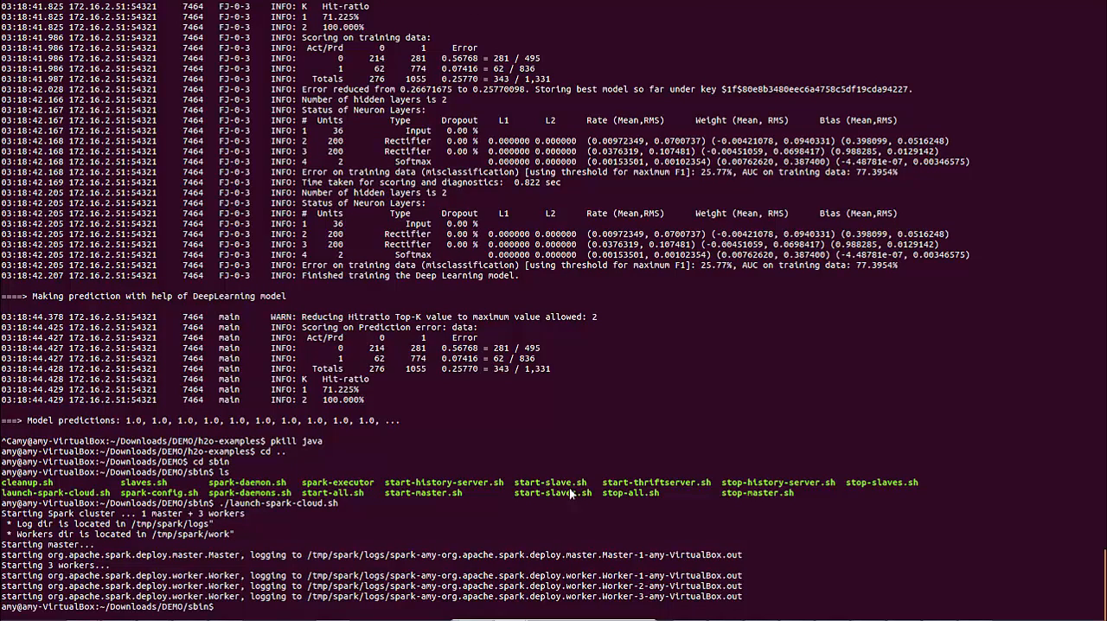
Export MASTER='spark://localhost:7077' and head back toward the h2o-examples folder
{"action": "type", "text": "export MASTER='"}
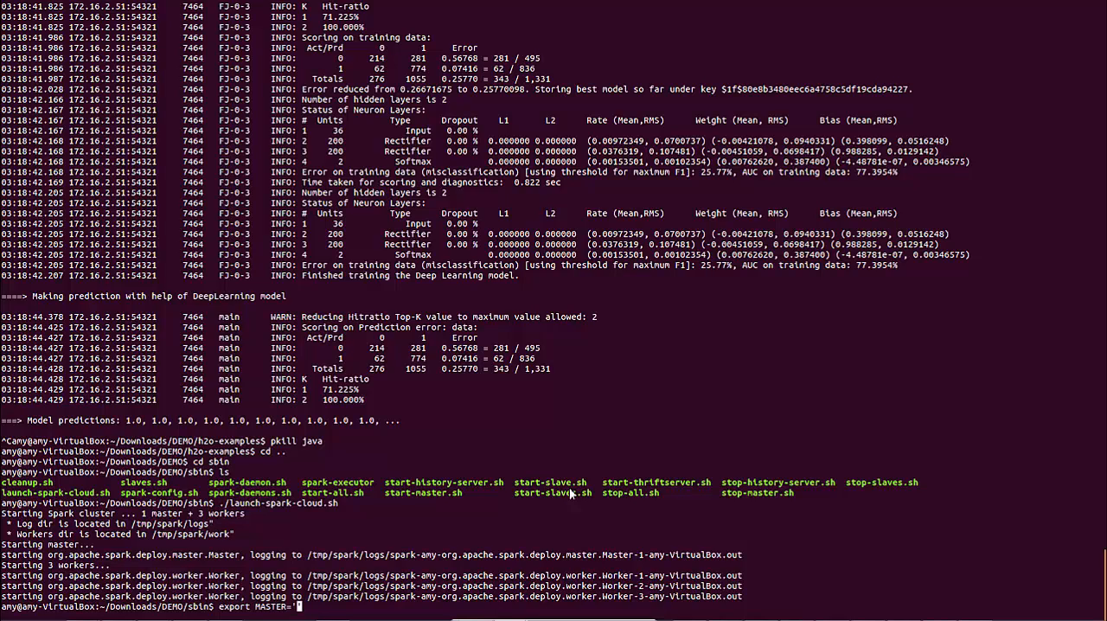
{"action": "type", "text": "spark://local"}
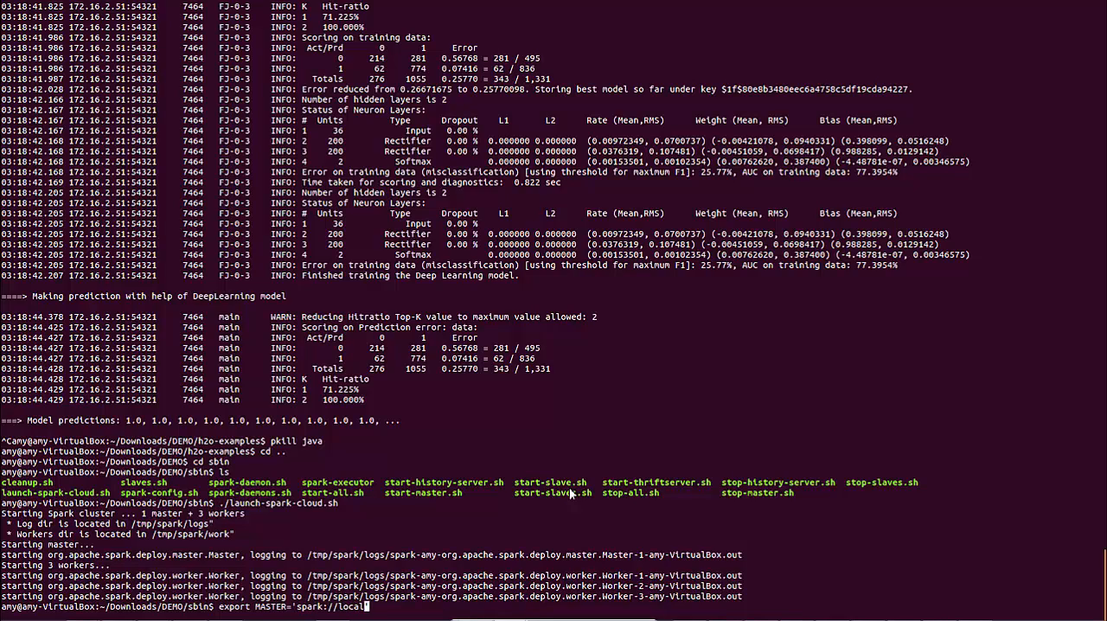
{"action": "type", "text": "host:70"}
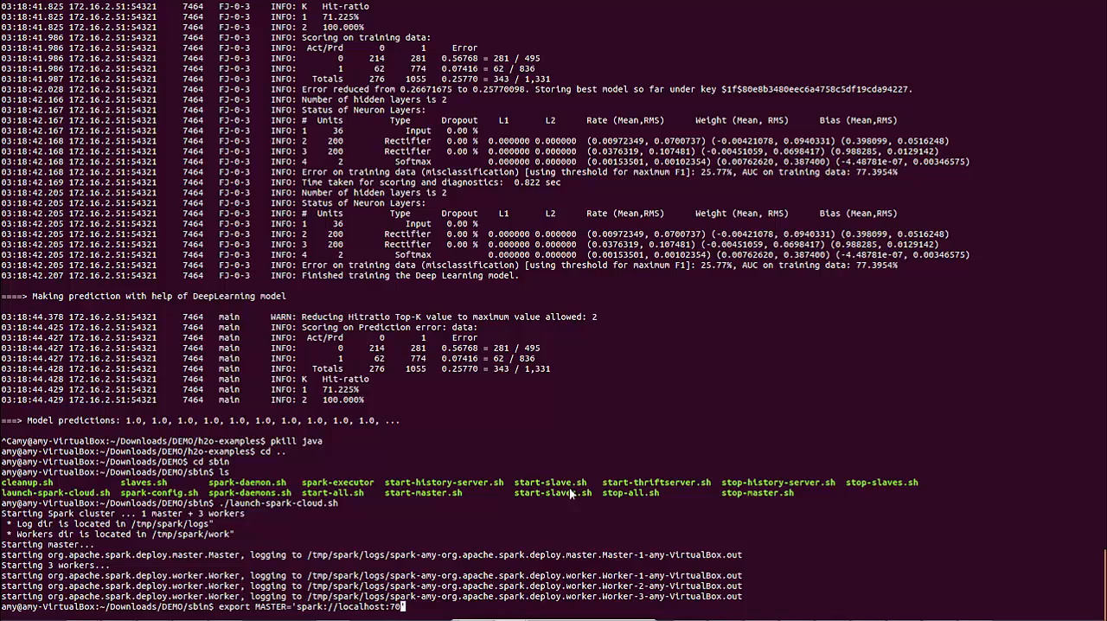
{"action": "type", "text": "77"}
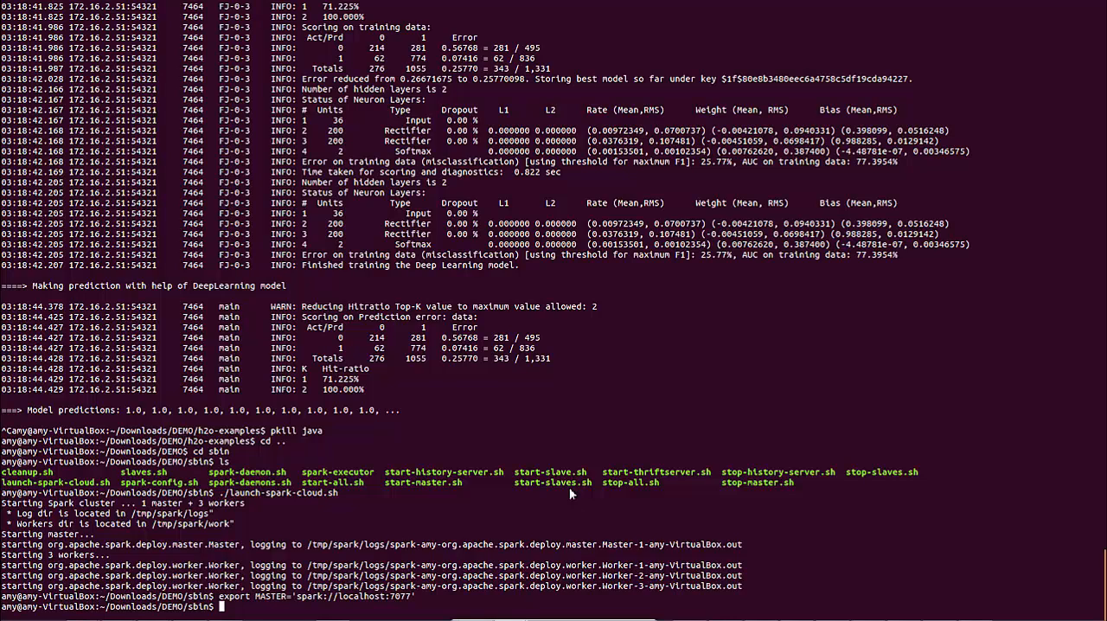
{"action": "type", "text": "cd .."}
{"action": "type", "text": "./run-example.sh"}
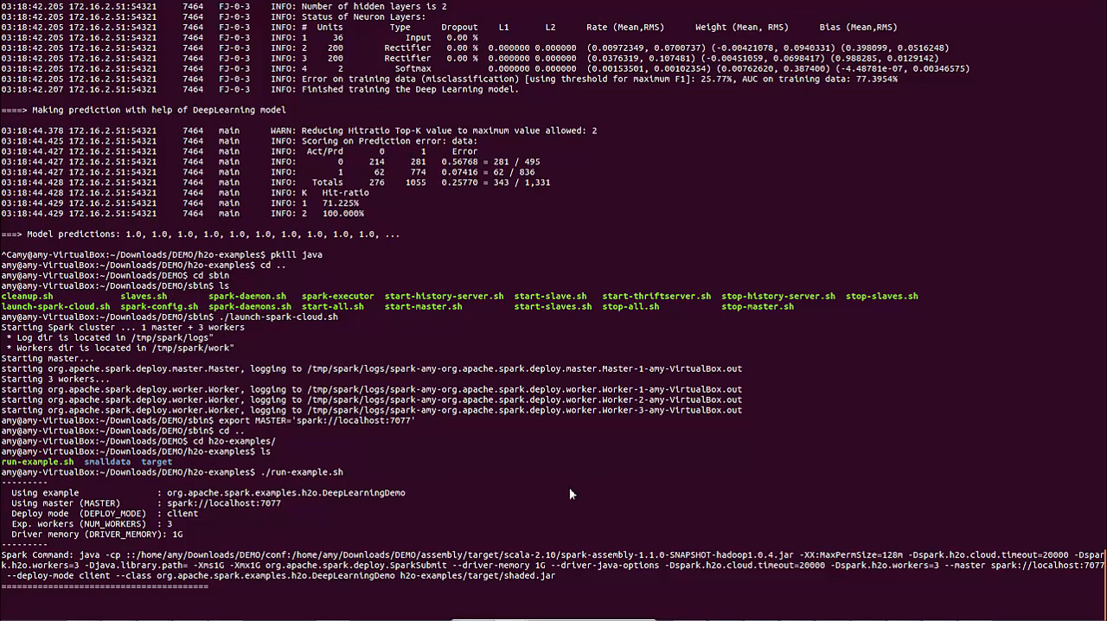
Scroll the cluster-backed run's output as training completes and predictions print
{"action": "scroll", "scroll_direction": "down", "scroll_amount": 3}
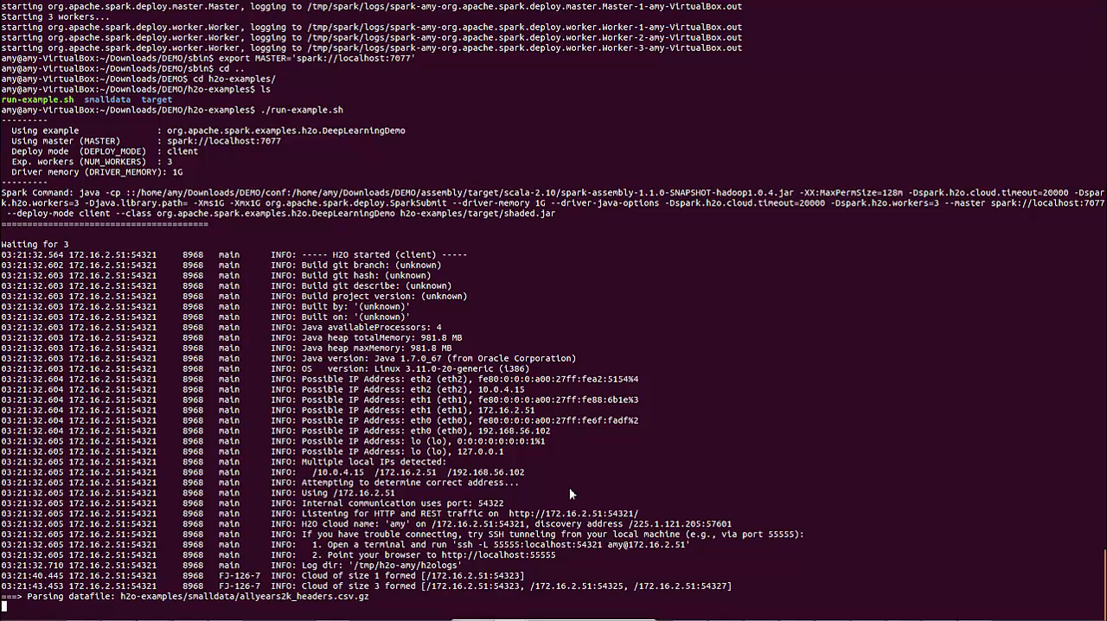
{"action": "scroll", "scroll_direction": "down", "scroll_amount": 3}
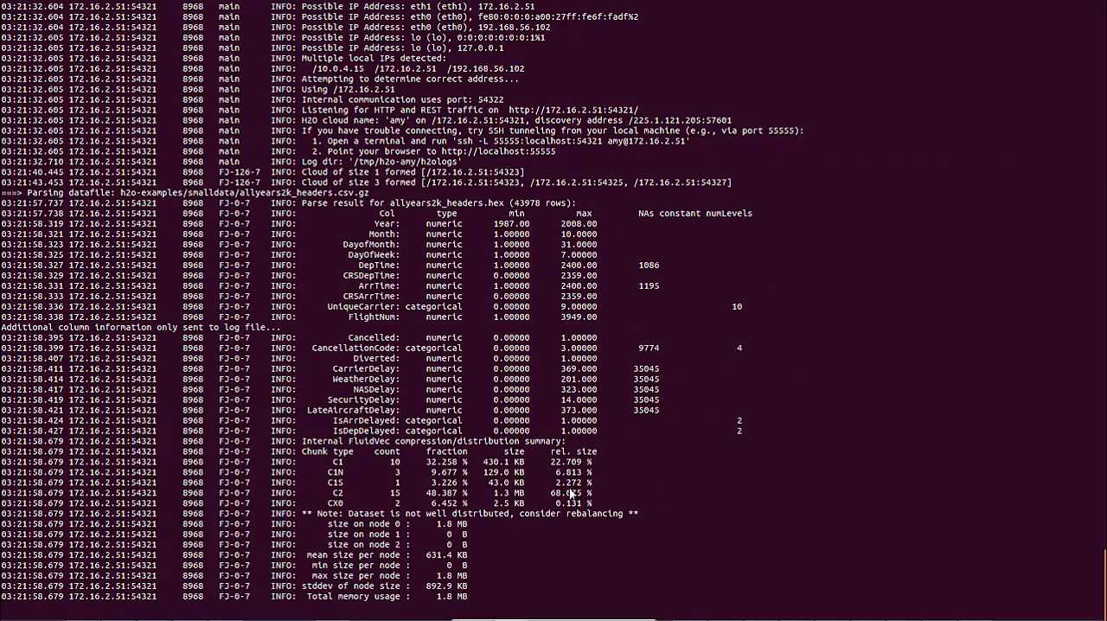
{"action": "scroll", "scroll_direction": "down", "scroll_amount": 3}
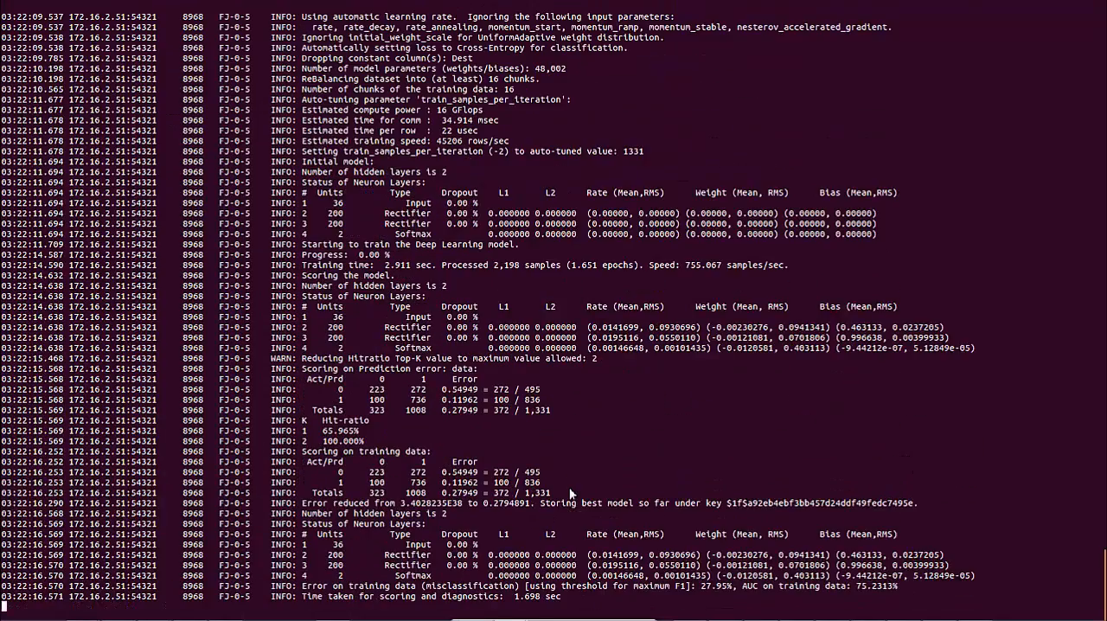
{"action": "scroll", "scroll_direction": "down", "scroll_amount": 3}
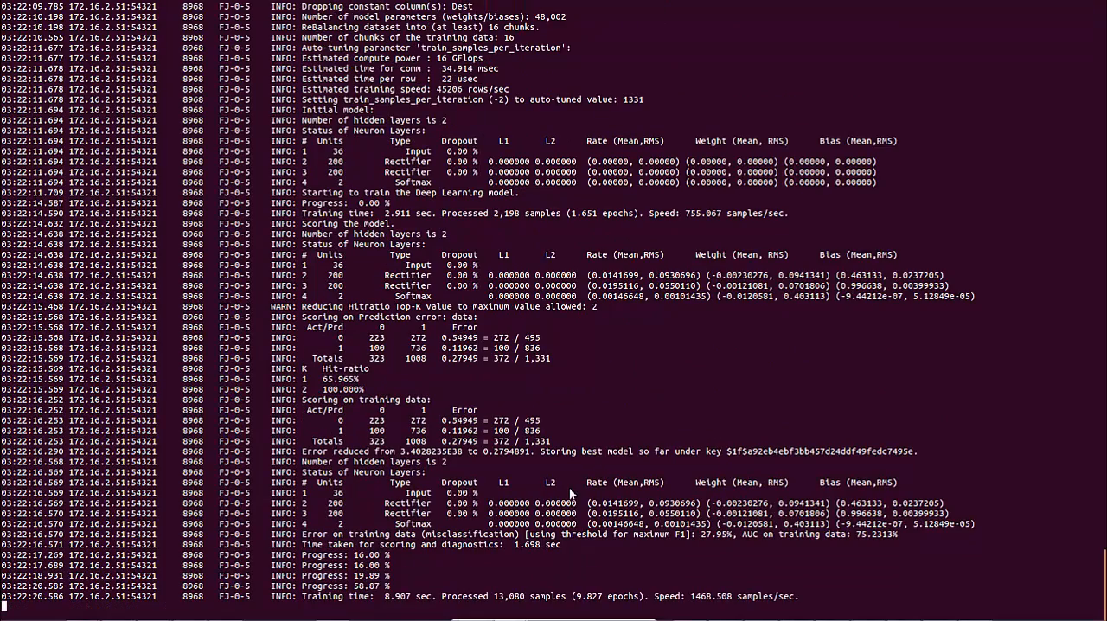
{"action": "scroll", "scroll_direction": "down", "scroll_amount": 3}
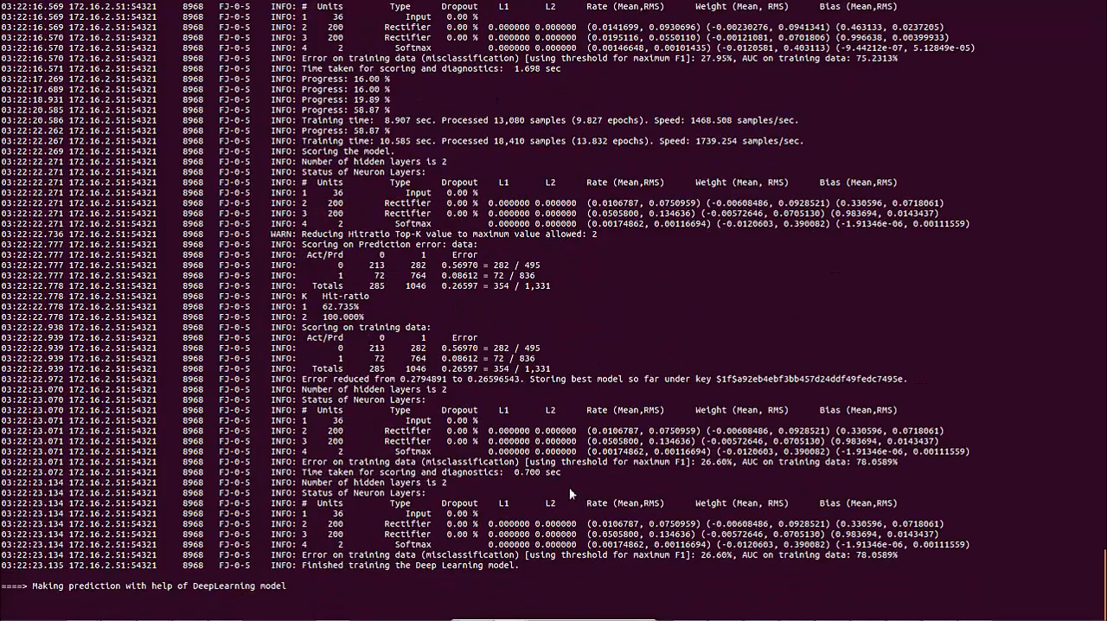
{"action": "scroll", "scroll_direction": "down", "scroll_amount": 3}
{"action": "type", "text": "localhost"}
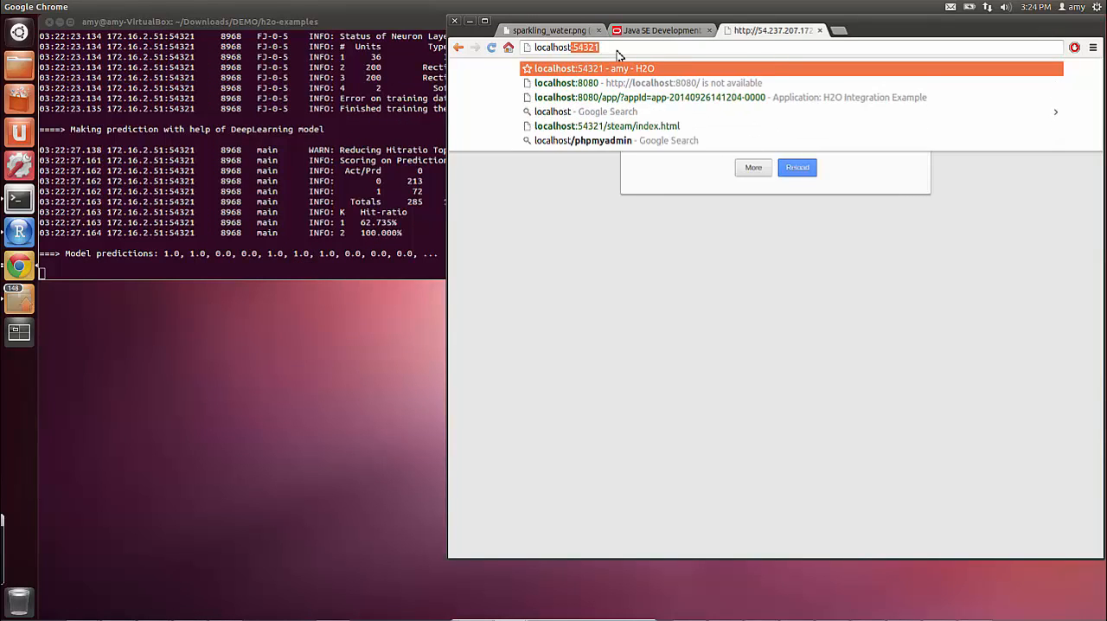
Load localhost:8080 and open the completed H2O Integration Example showing three exited executors
{"action": "left_click", "coordinate": [637, 83]}
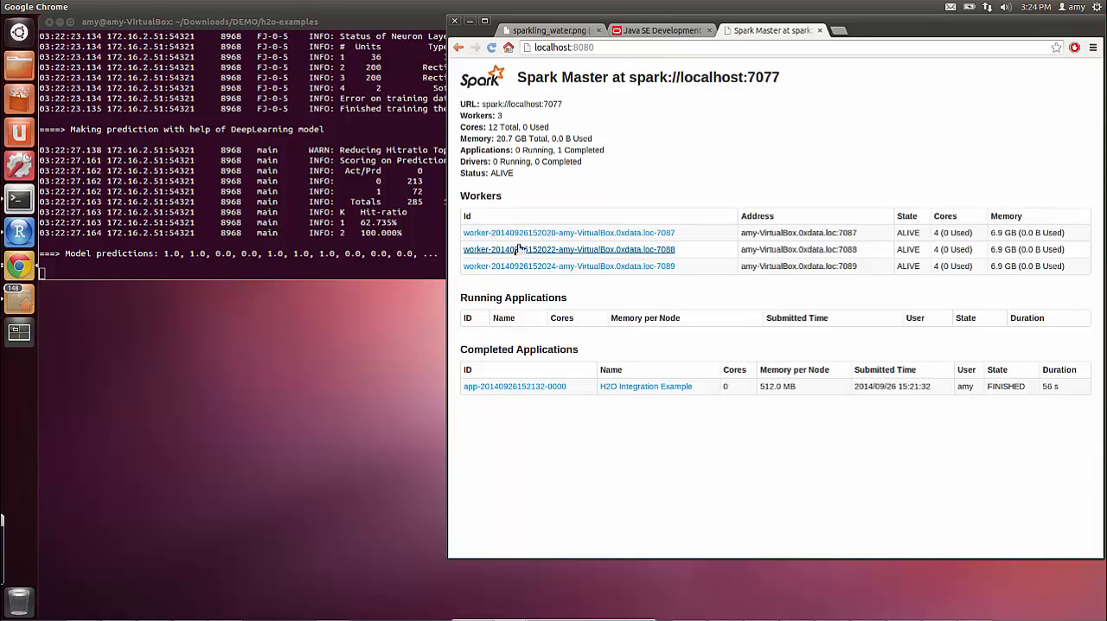
{"action": "mouse_move", "coordinate": [658, 388]}
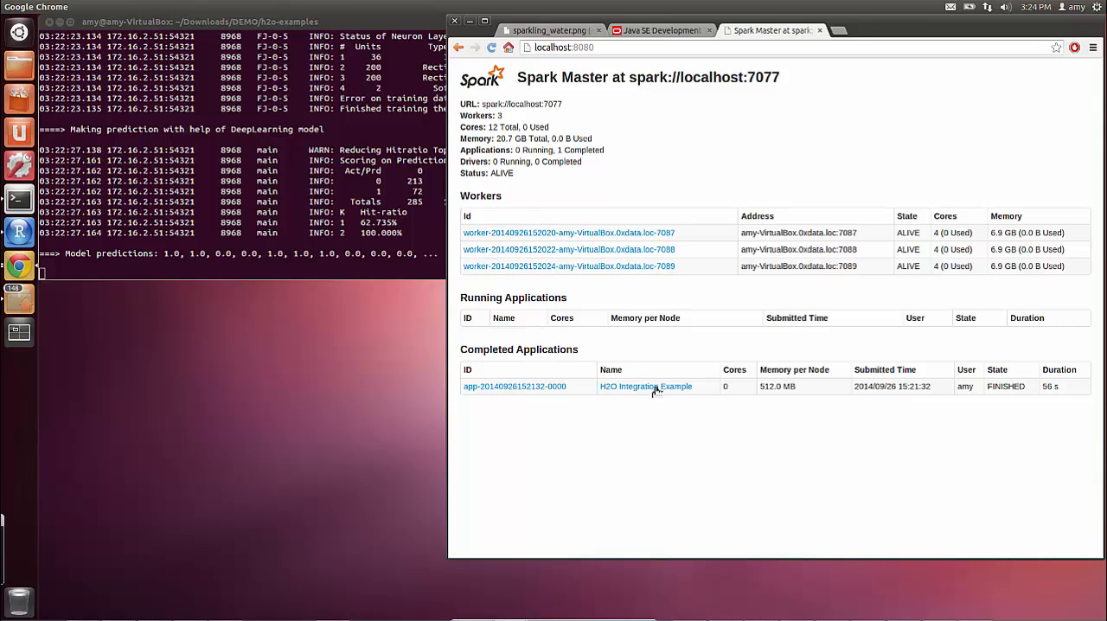
{"action": "mouse_move", "coordinate": [647, 385]}
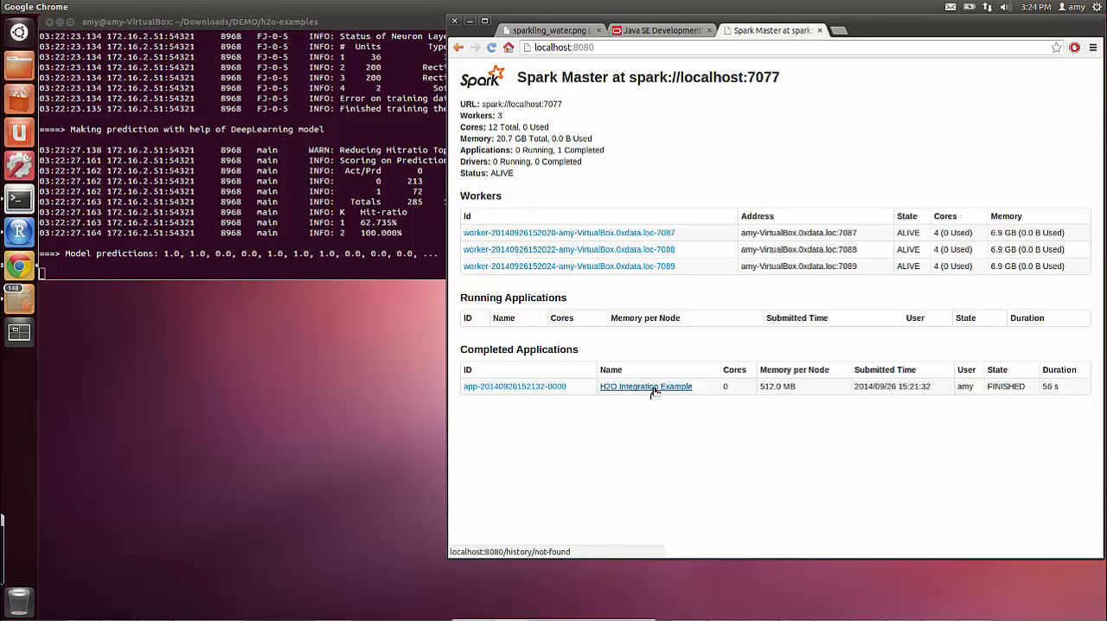
{"action": "mouse_move", "coordinate": [632, 388]}
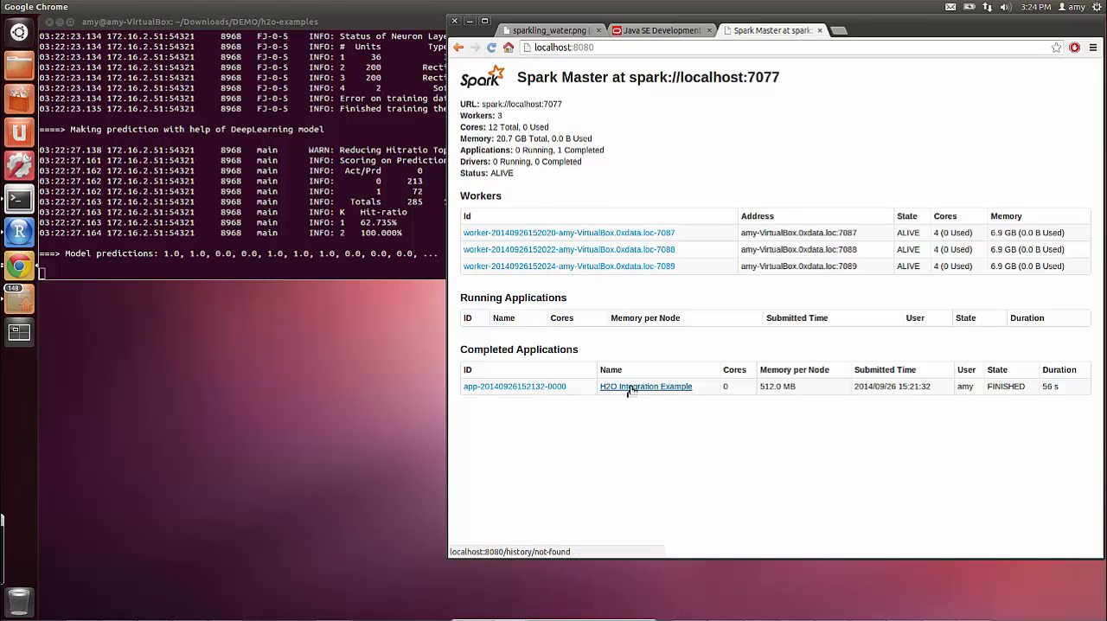
{"action": "left_click", "coordinate": [645, 386]}
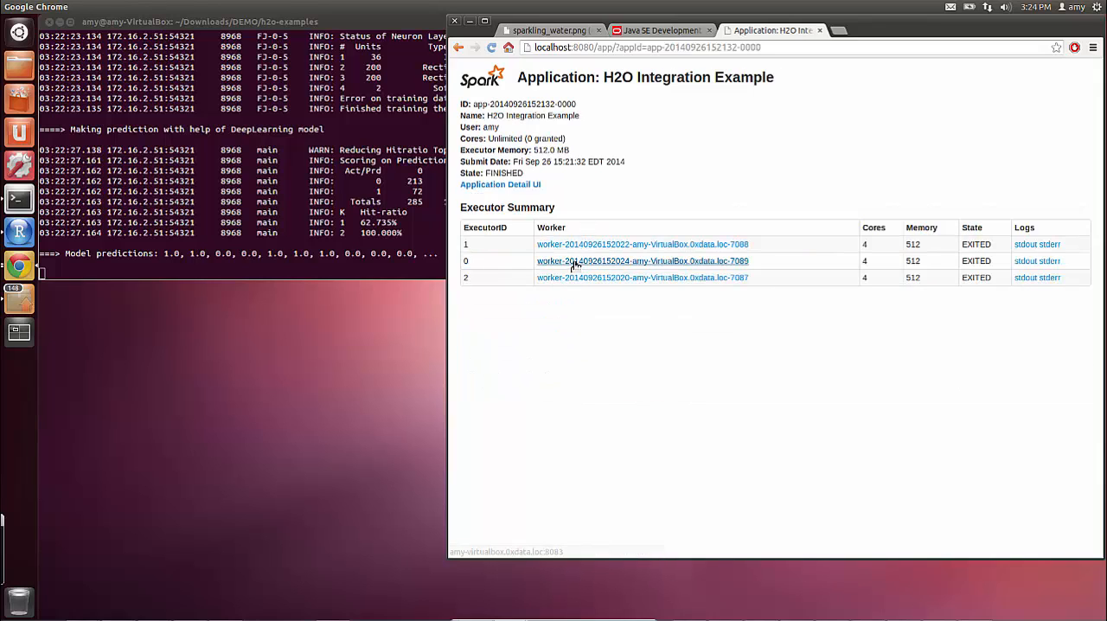